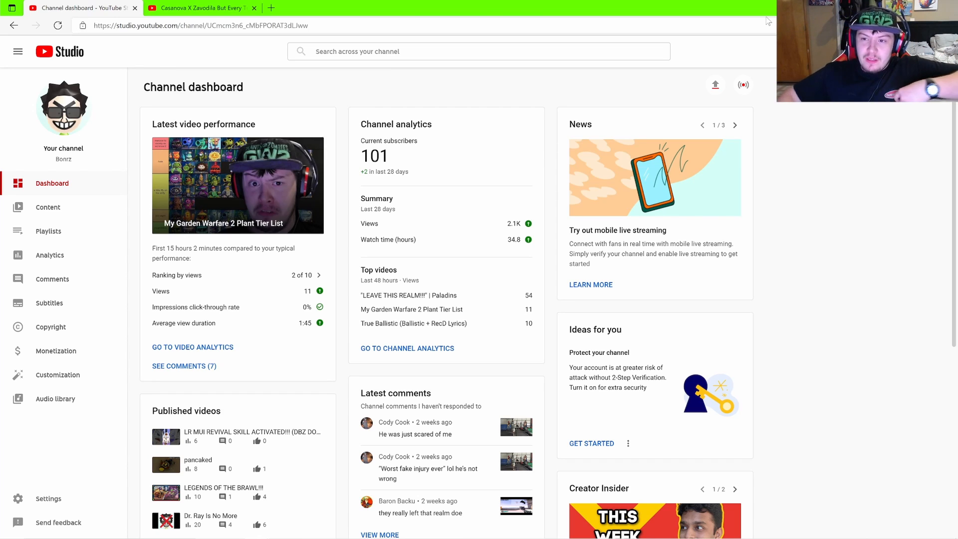
mouse_move(495, 189)
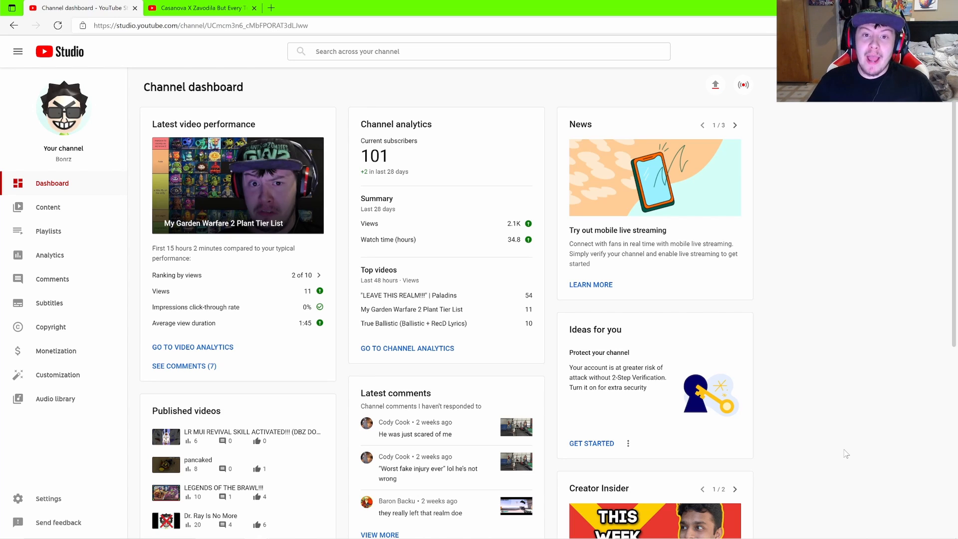
mouse_move(824, 280)
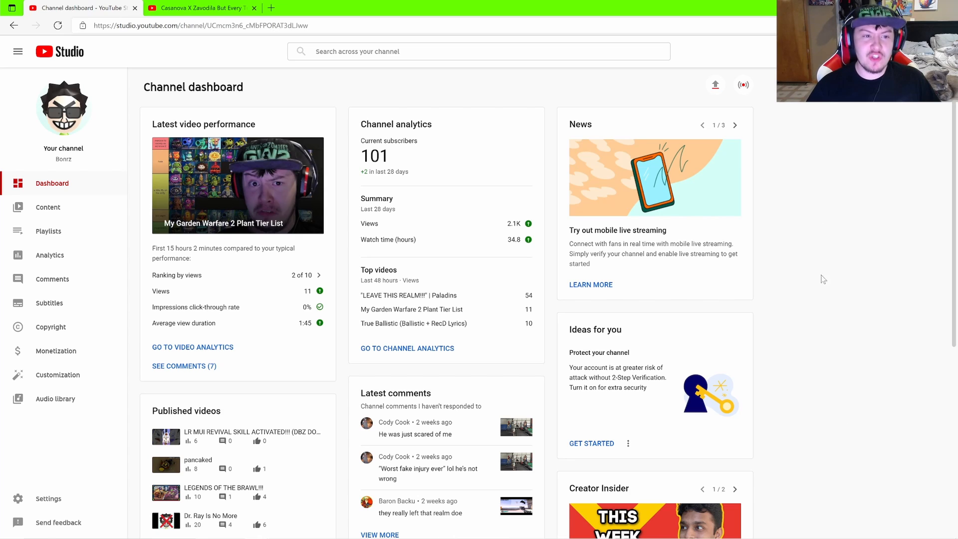
mouse_move(332, 9)
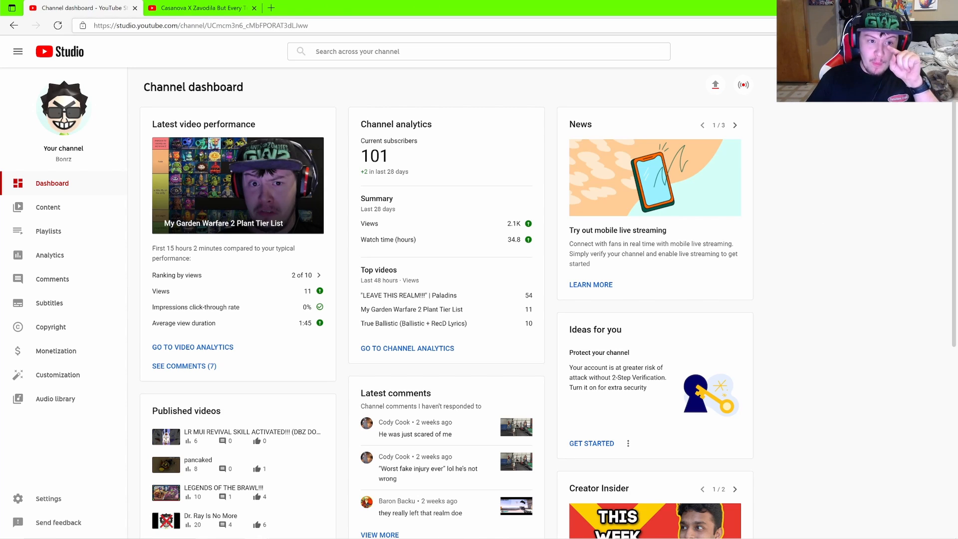
Switch from the Studio dashboard to the FERA 'Casanova X Zavodila' video tab.
click(199, 8)
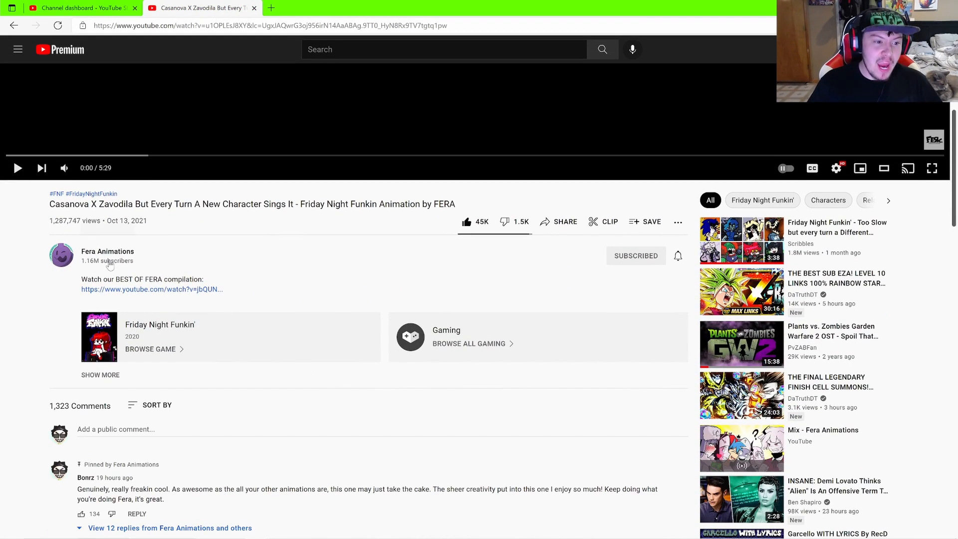
mouse_move(273, 366)
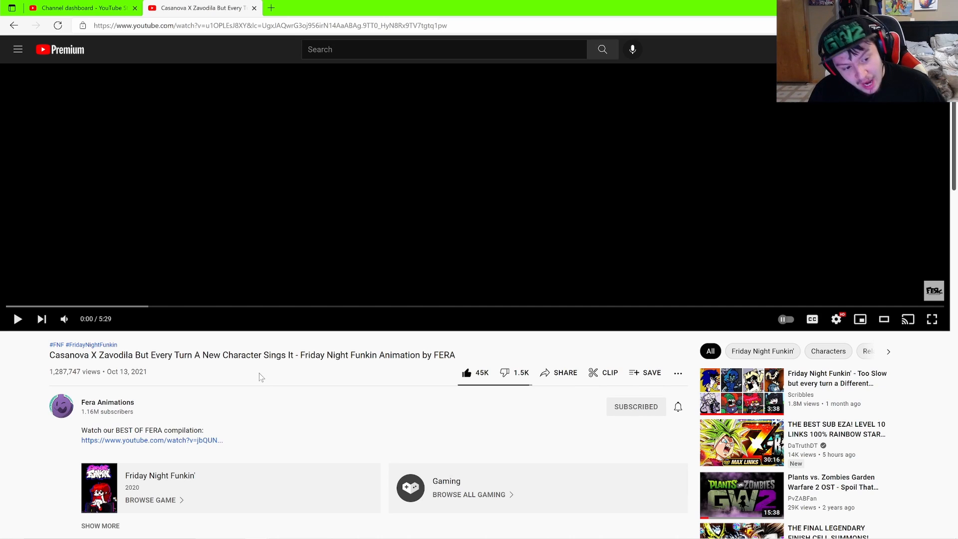
Skim the FERA animation by jumping and rewinding along its progress bar, pausing near 0:36.
scroll(down, 3)
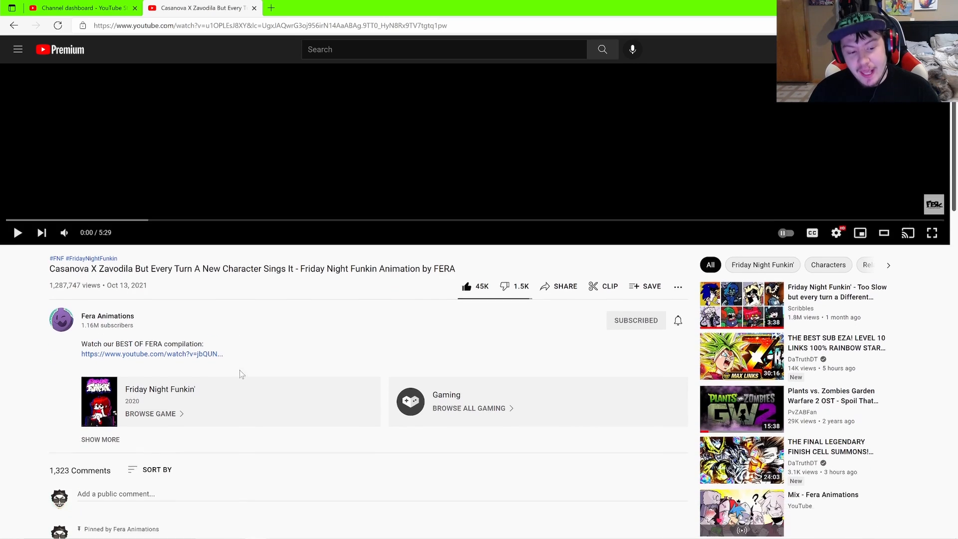
scroll(down, 3)
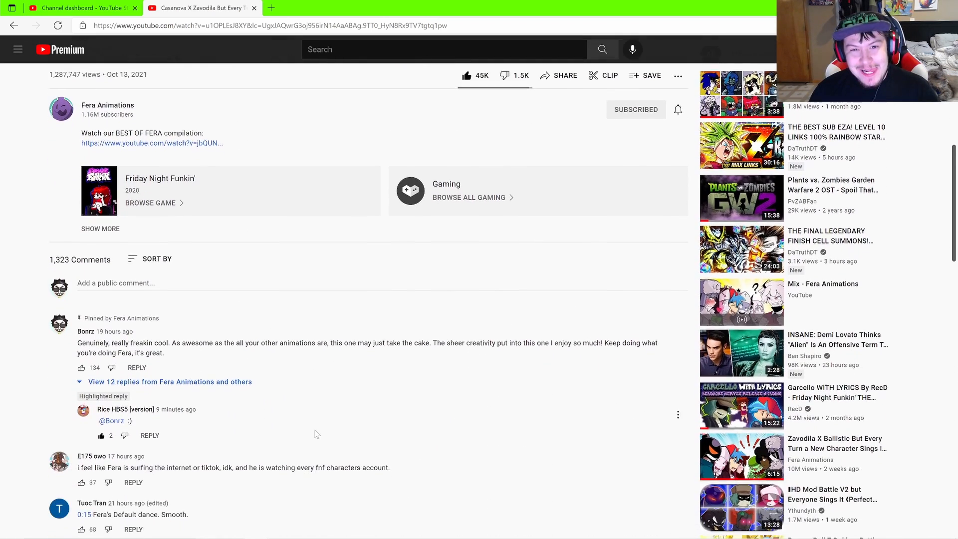
scroll(down, 3)
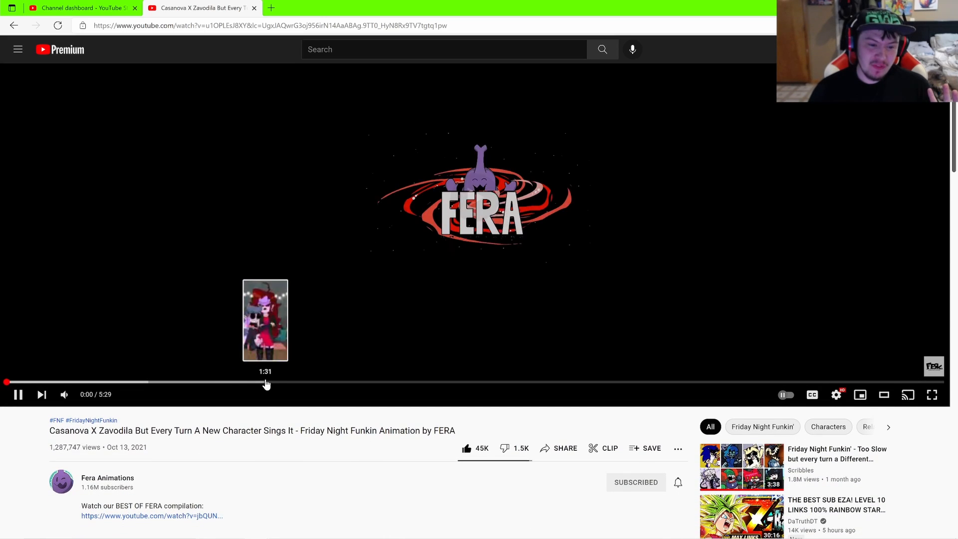
click(266, 383)
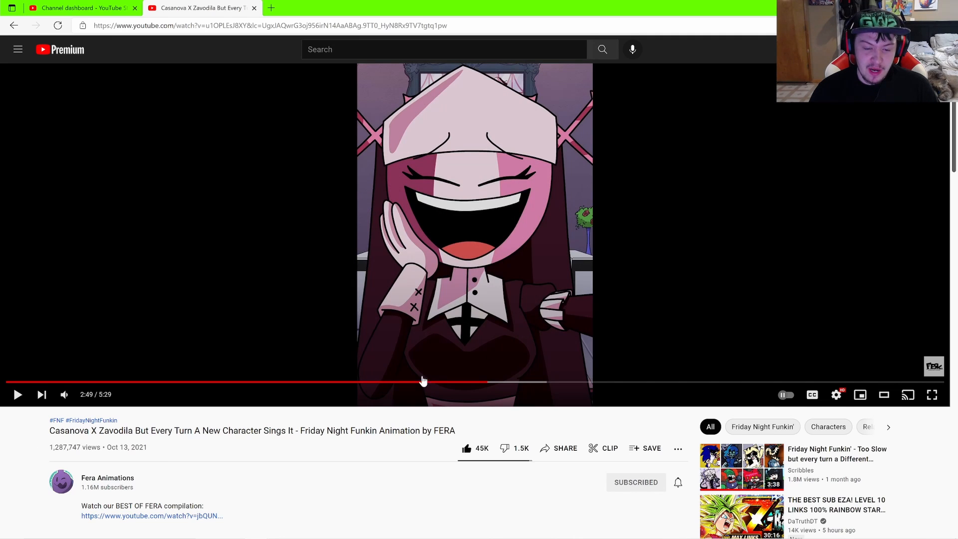
click(536, 383)
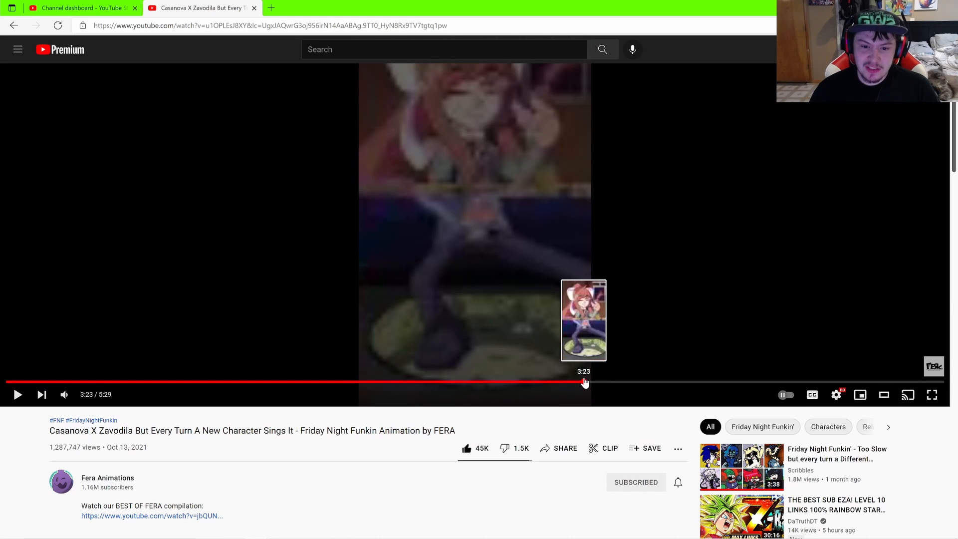
drag(585, 383, 578, 383)
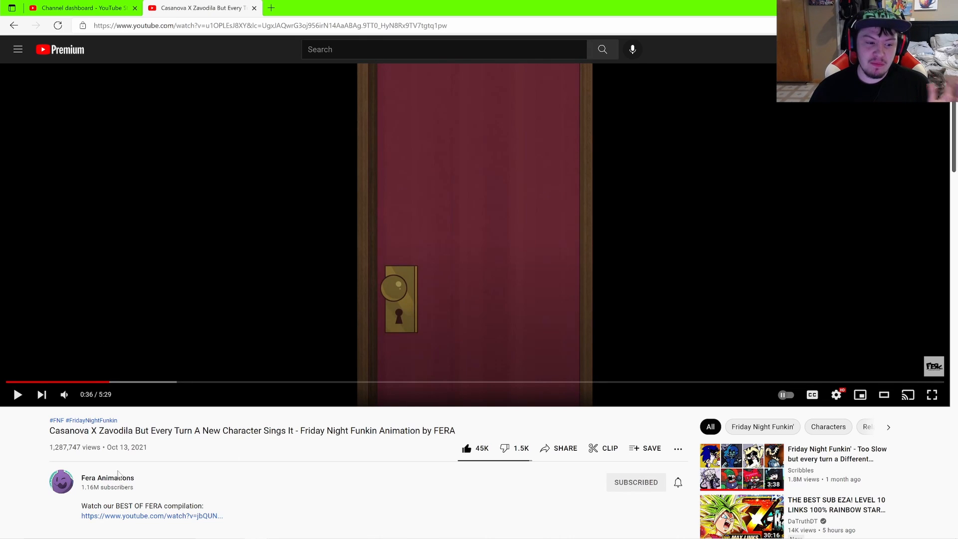
scroll(down, 3)
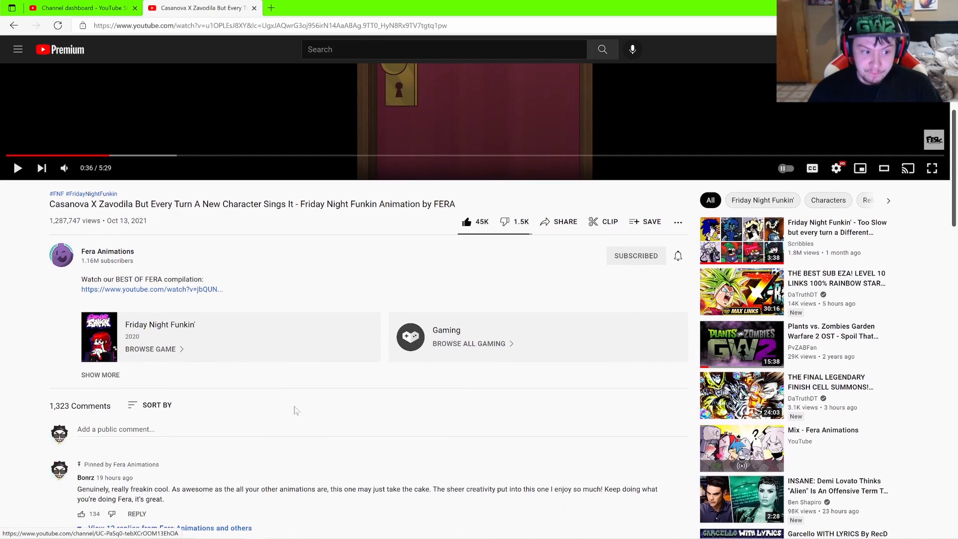
Expand the 12 replies under the pinned comment and read through them.
scroll(down, 3)
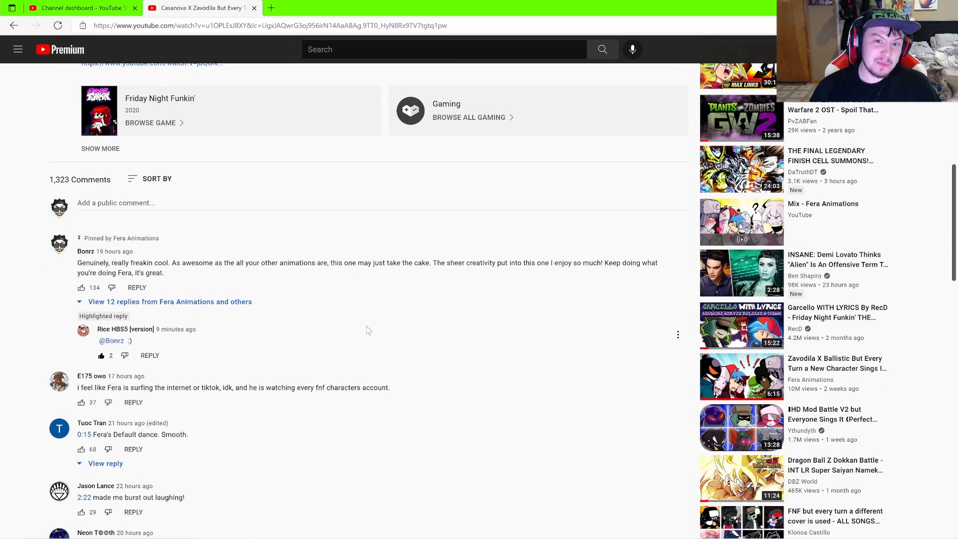
mouse_move(379, 324)
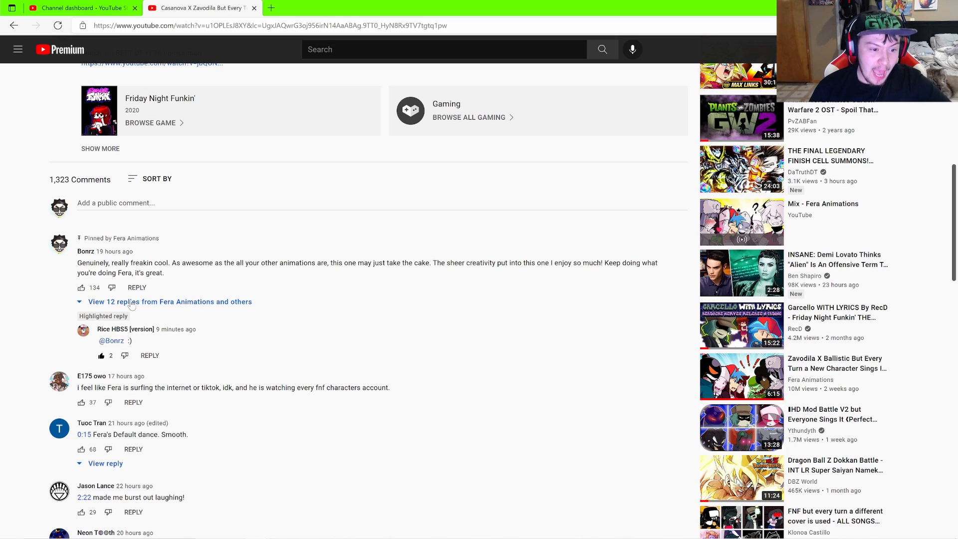
click(131, 301)
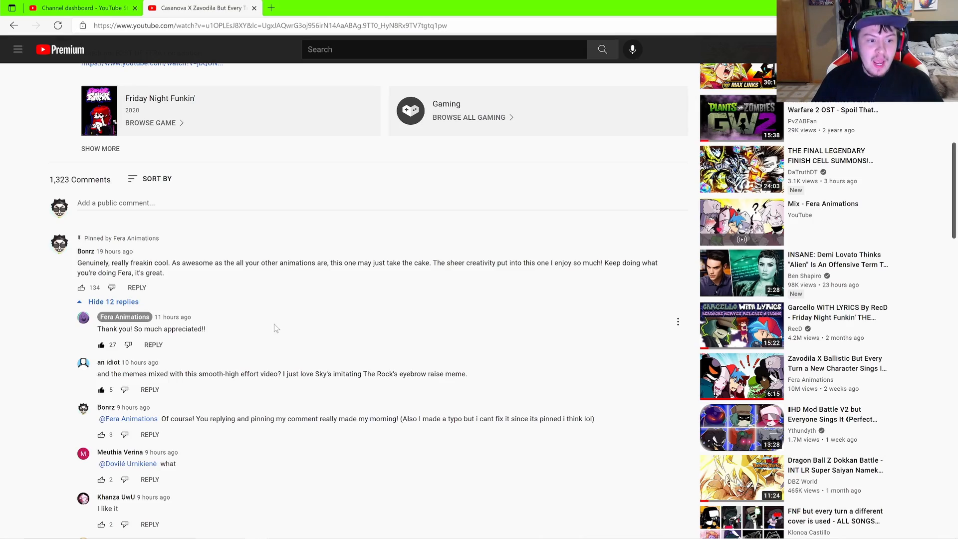
scroll(down, 3)
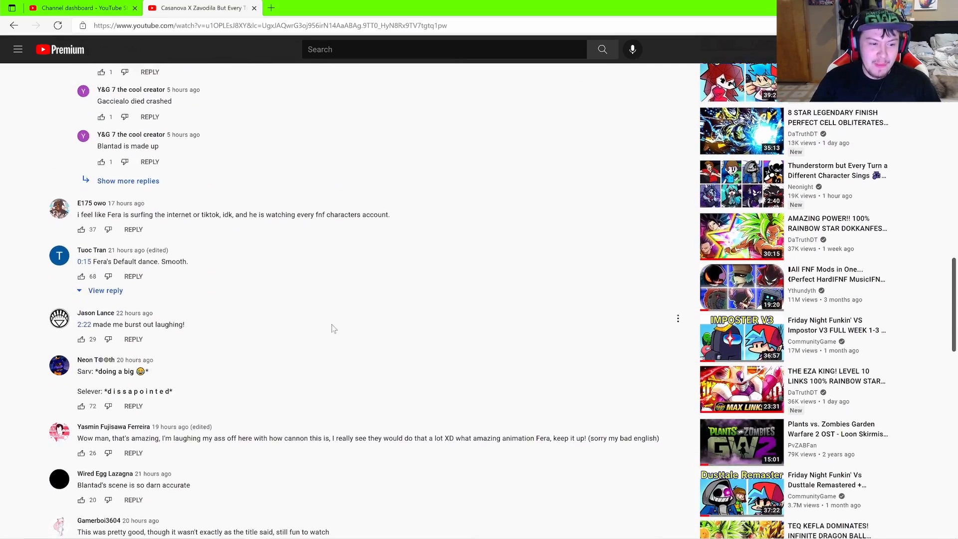
scroll(down, 3)
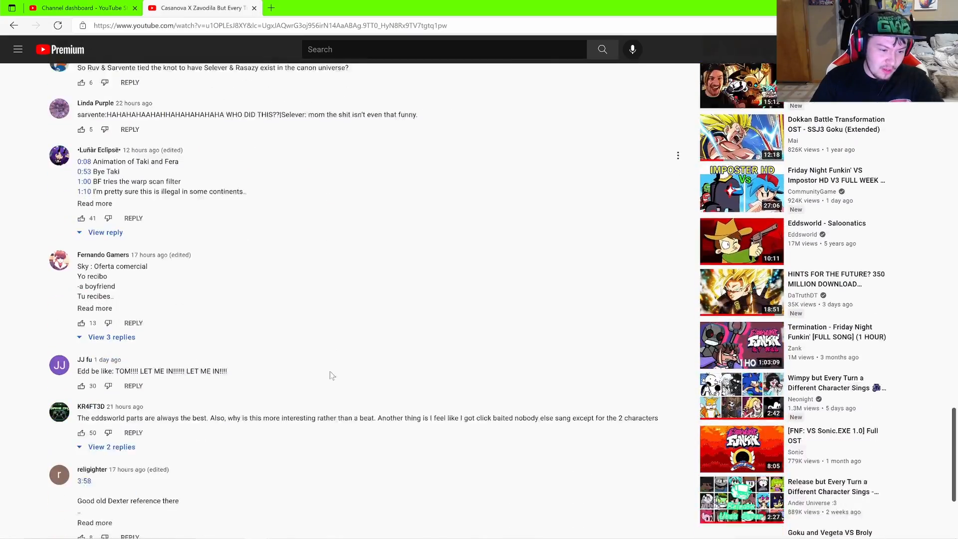
scroll(down, 3)
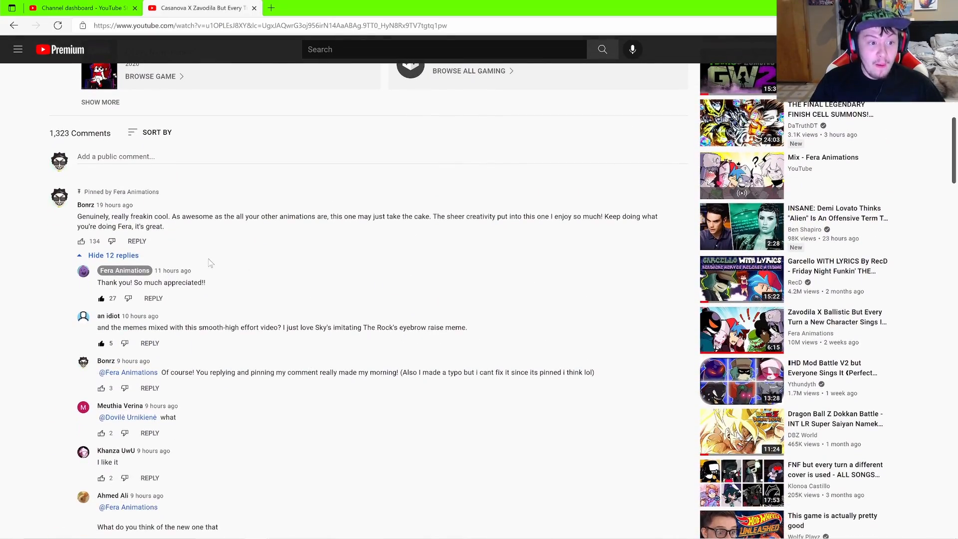
scroll(down, 3)
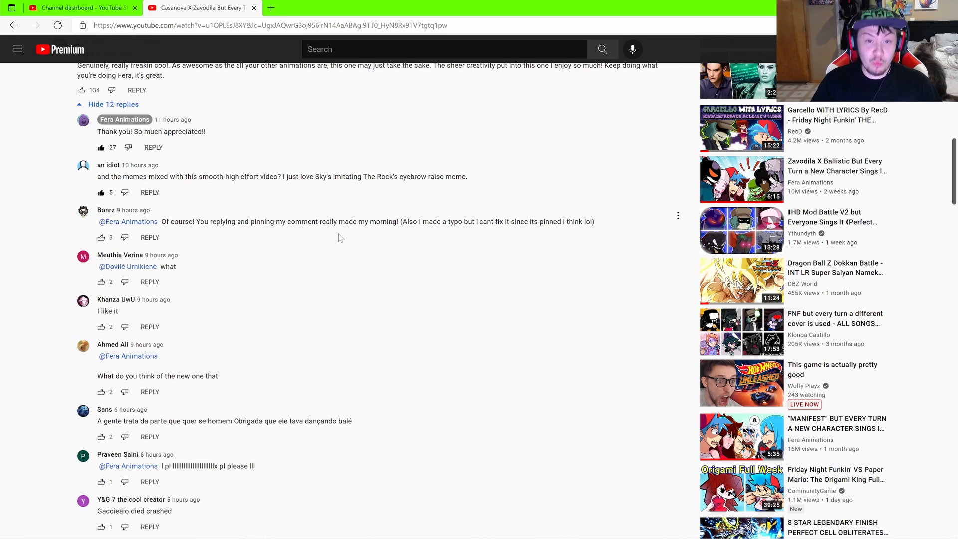
mouse_move(344, 239)
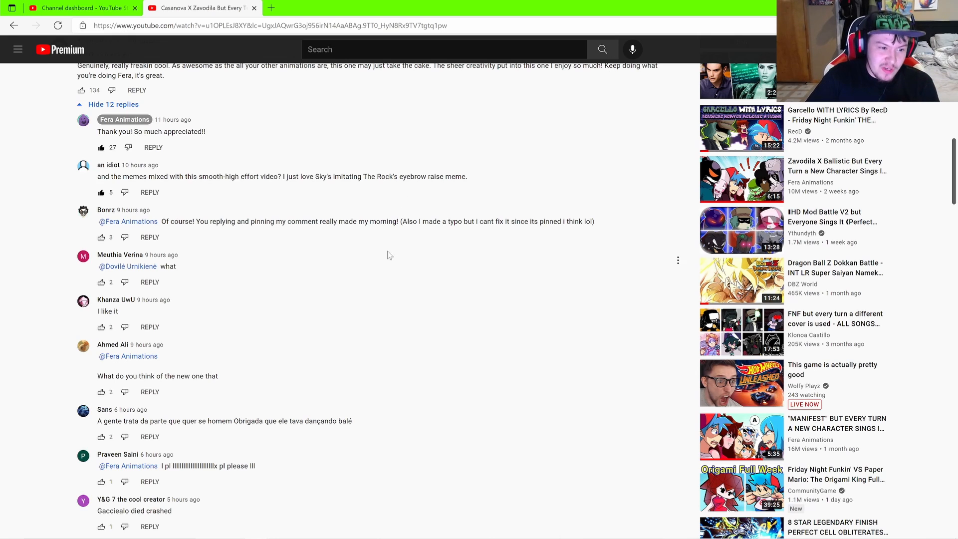
scroll(up, 3)
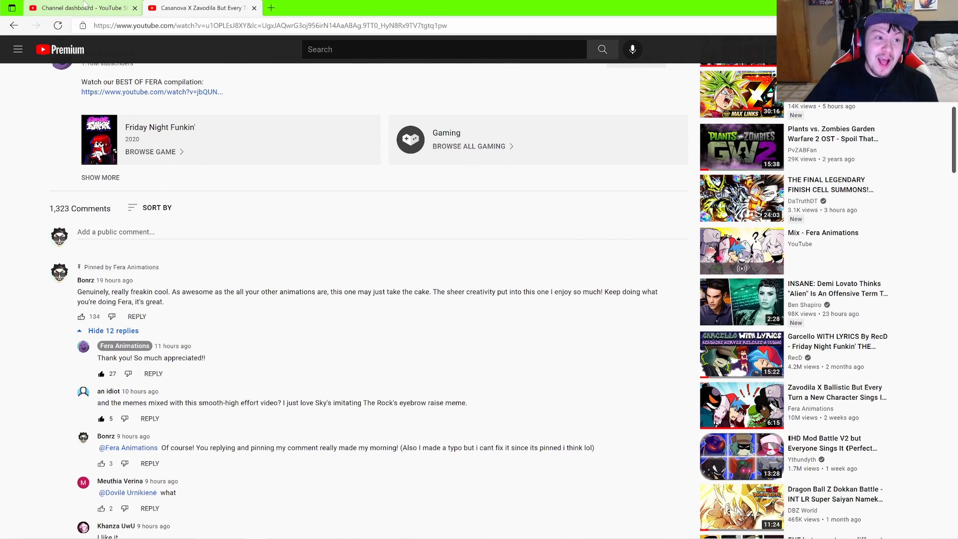
Return to the YouTube Studio channel dashboard tab.
click(79, 8)
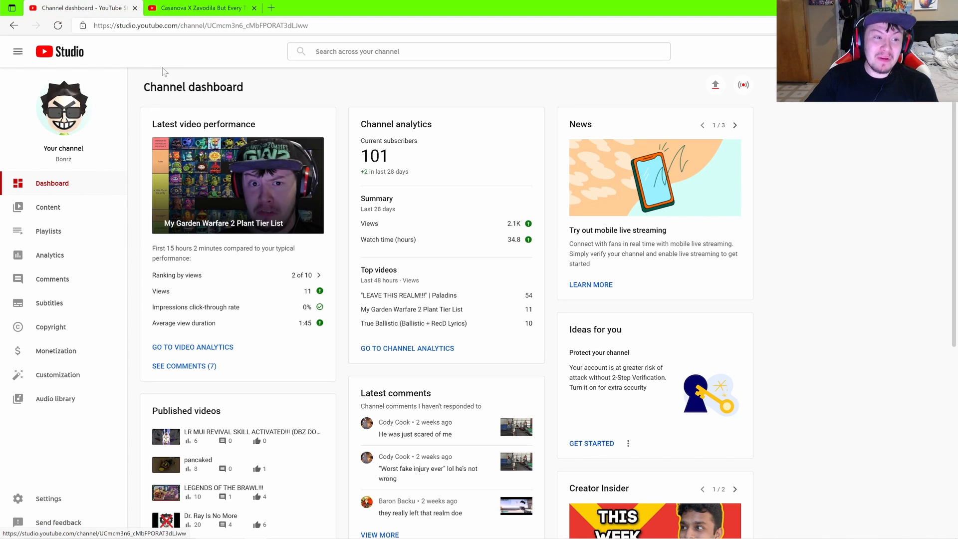
Return to the FERA video page with the pinned comment's replies still expanded.
click(204, 8)
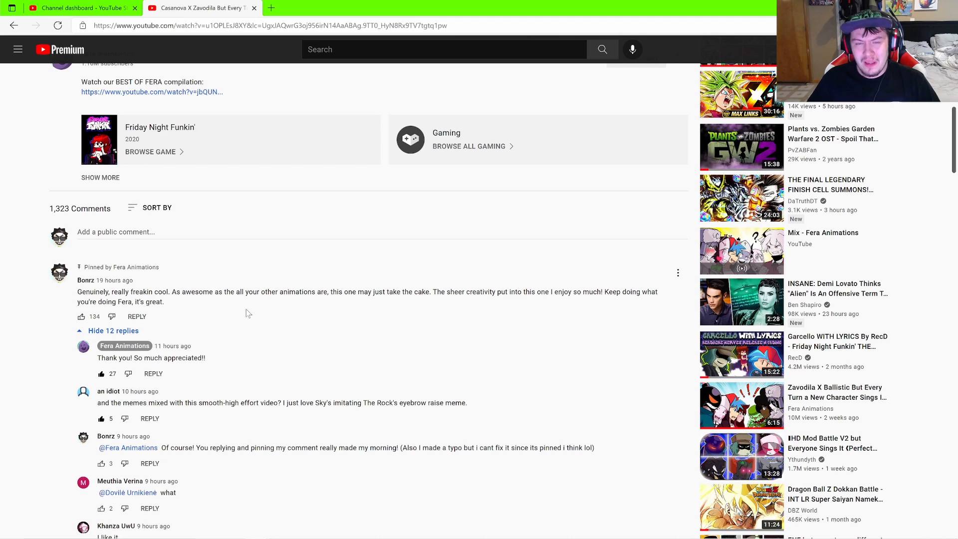
Read the remaining pinned-comment replies, then return to the Studio channel dashboard.
scroll(down, 3)
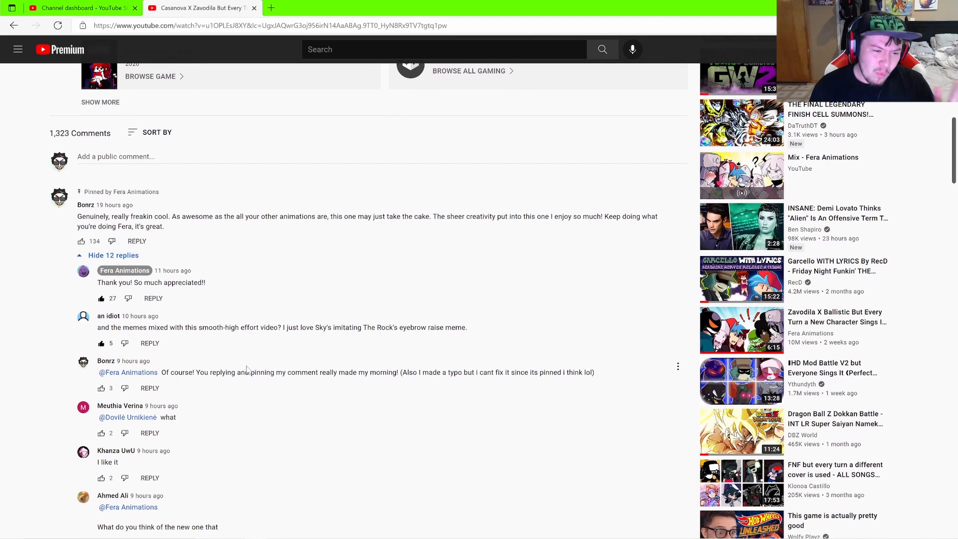
scroll(down, 3)
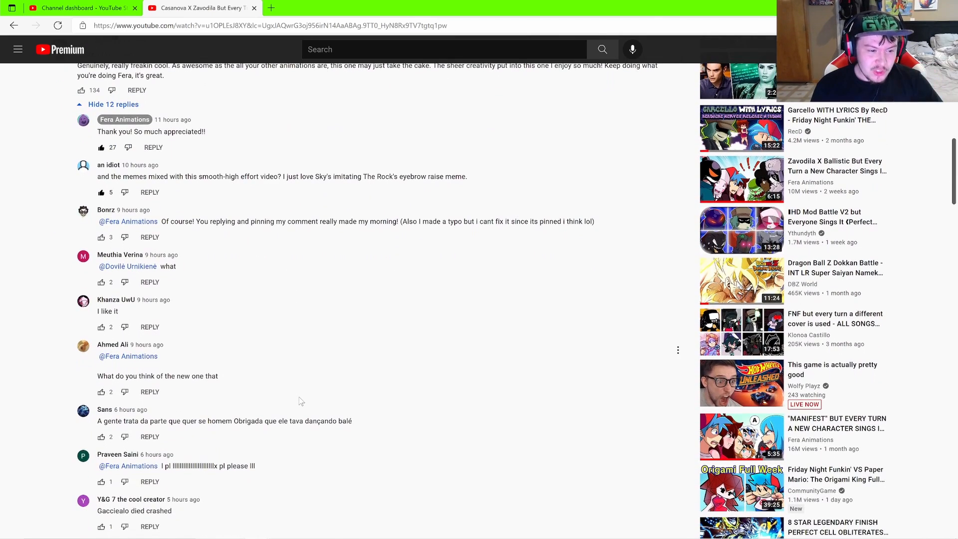
scroll(down, 3)
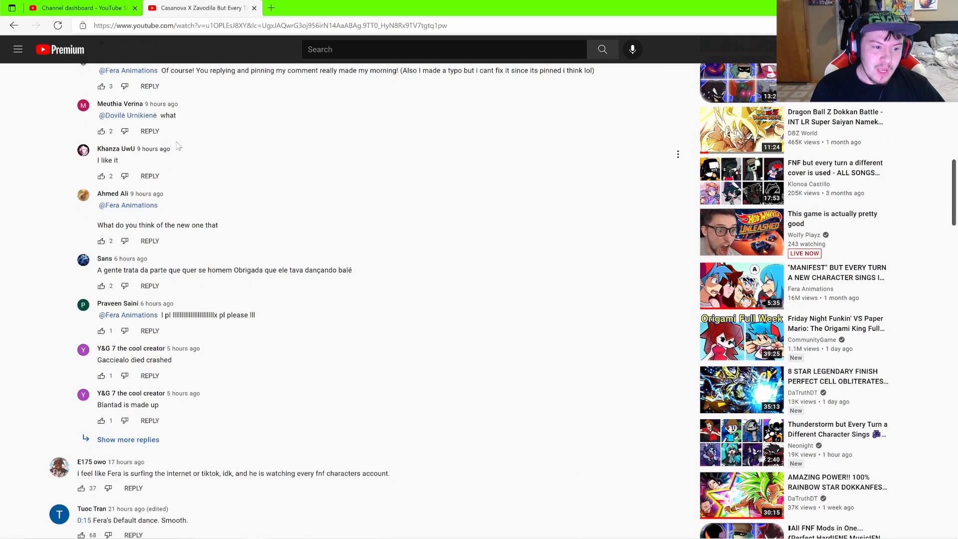
mouse_move(237, 398)
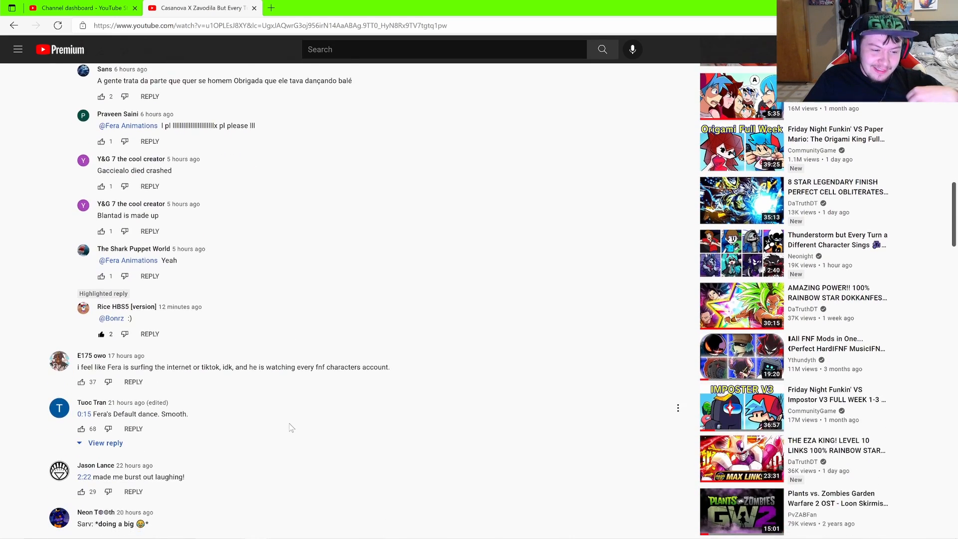
scroll(down, 3)
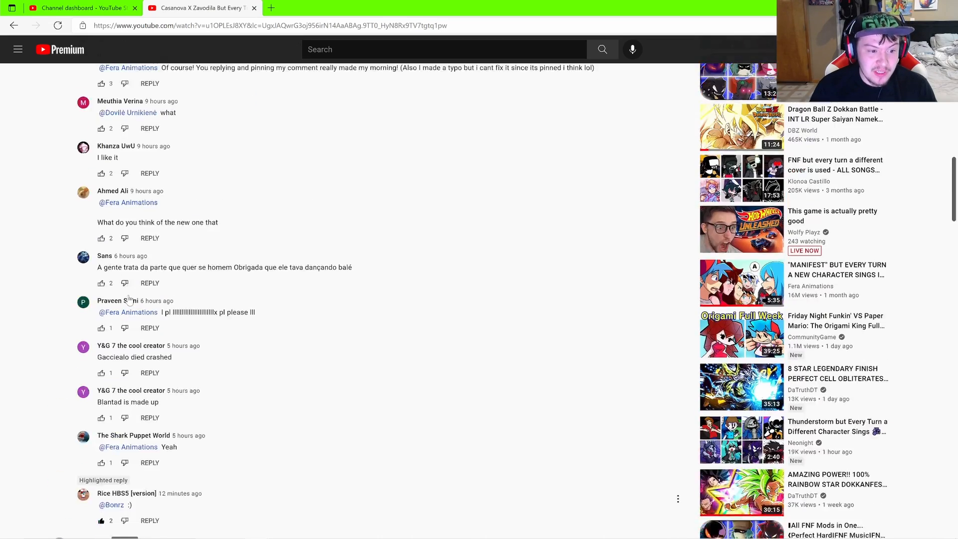
click(80, 9)
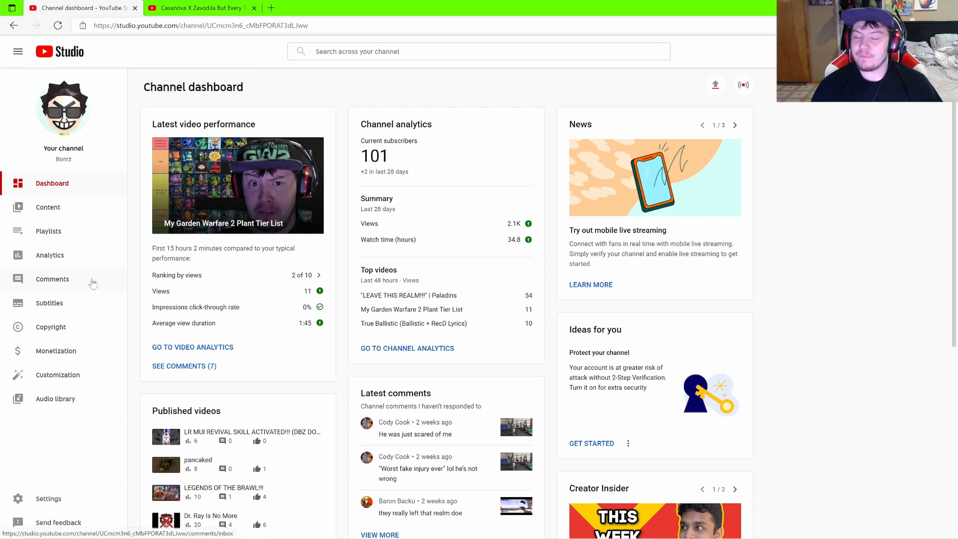
Review the comment thread for My Garden Warfare 2 Plant Tier List, then back out to Channel content.
click(48, 208)
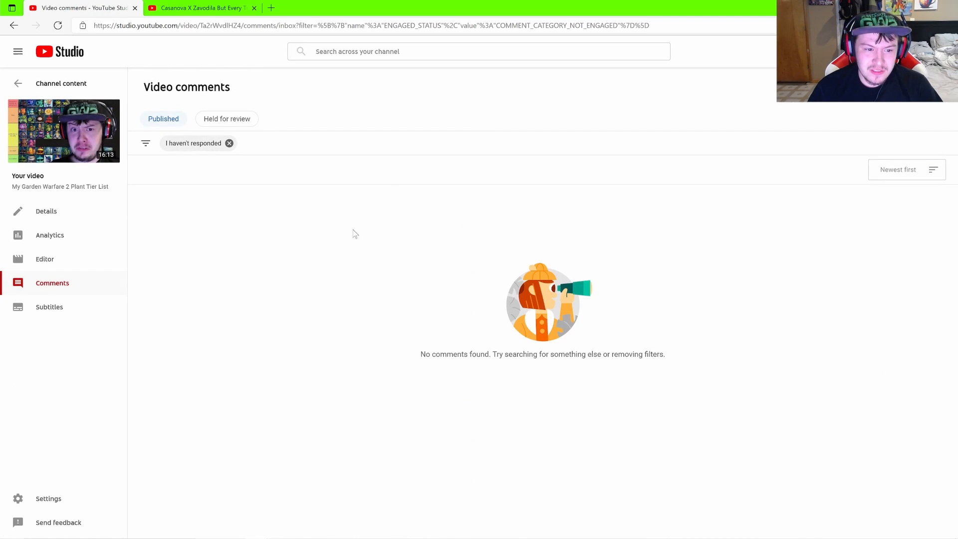
click(229, 143)
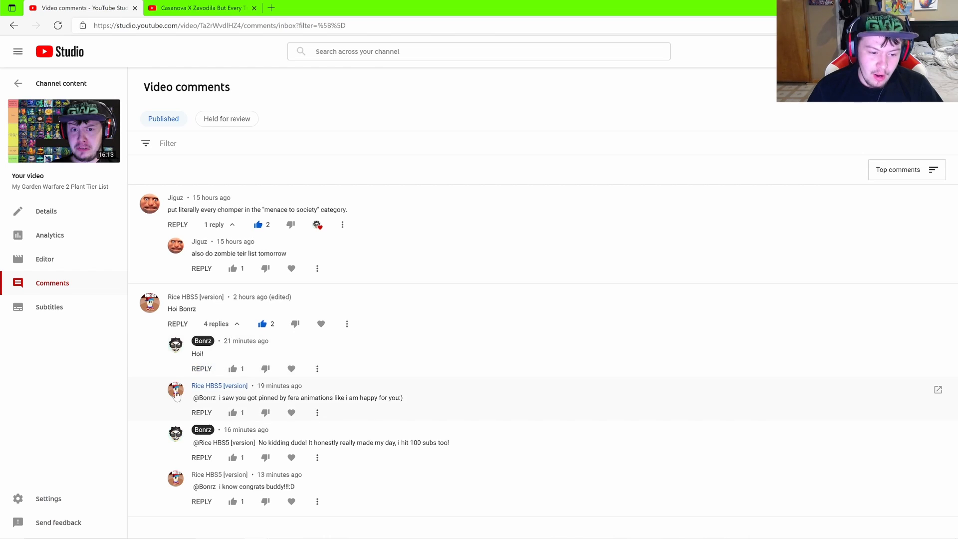
mouse_move(355, 417)
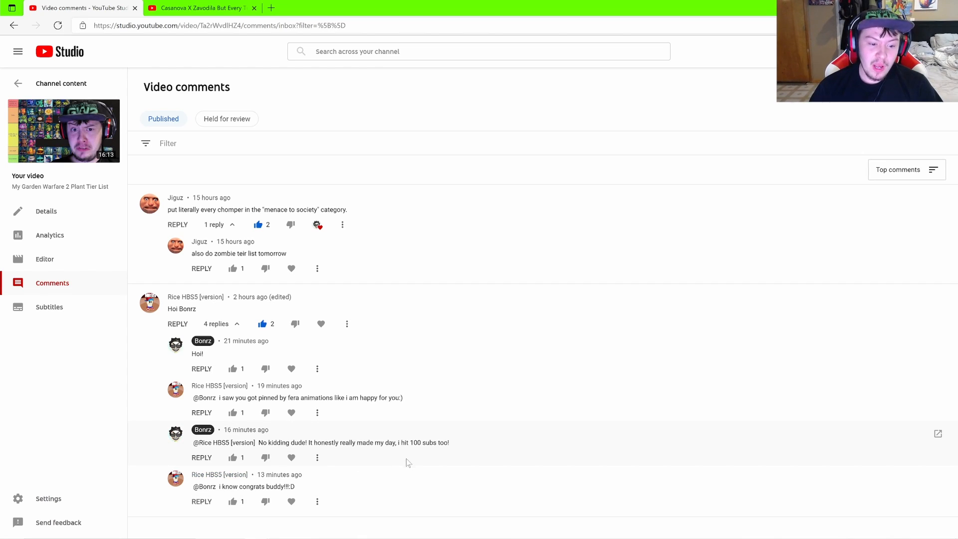
mouse_move(65, 102)
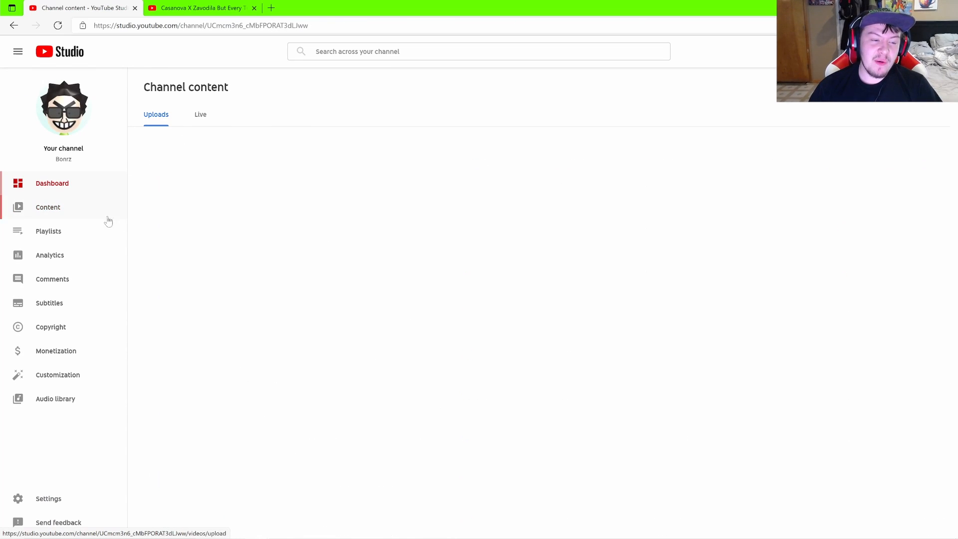
Bring up the dashboard showing 101 subscribers, then switch to the Casanova X Zavodila video tab.
click(52, 184)
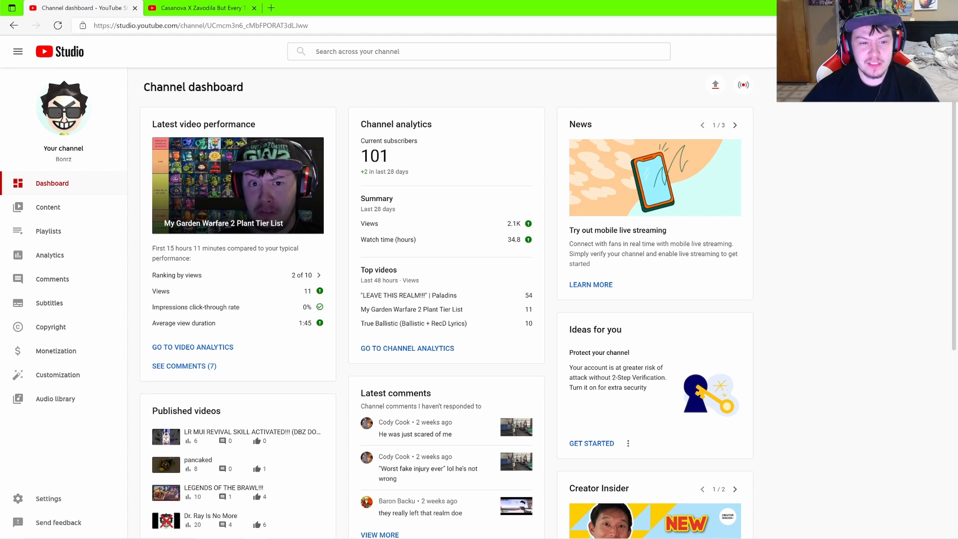
mouse_move(632, 341)
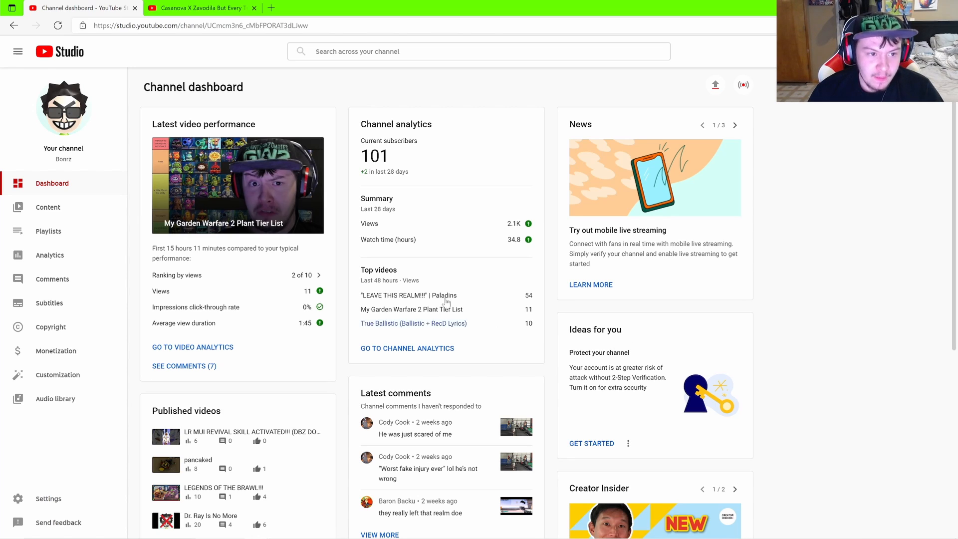
click(200, 8)
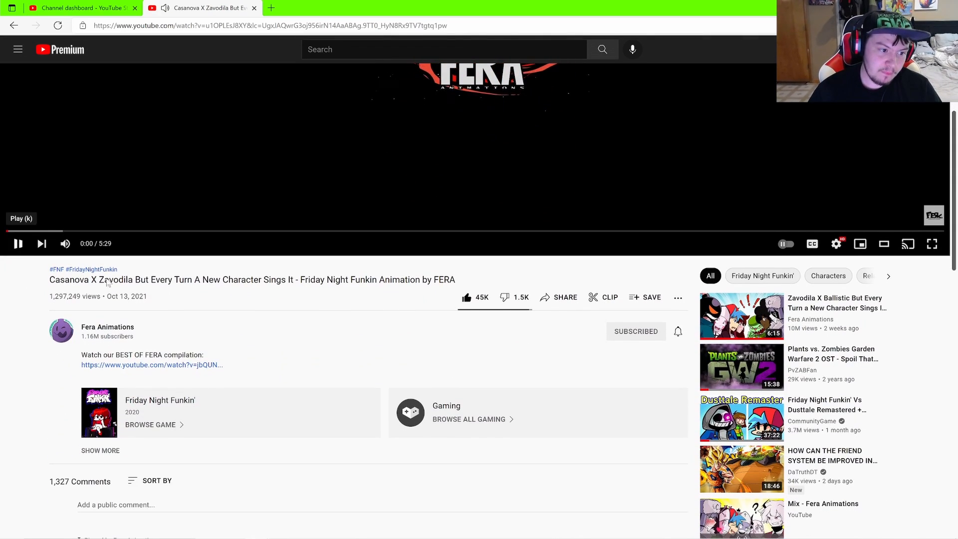
Pause the Casanova X Zavodila video at 0:06 and return to the Studio dashboard.
scroll(down, 3)
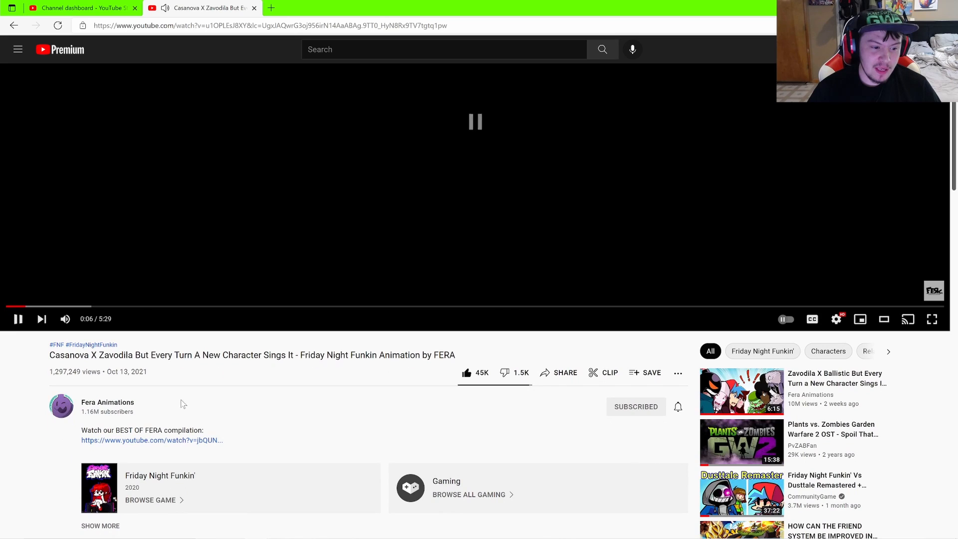
click(17, 320)
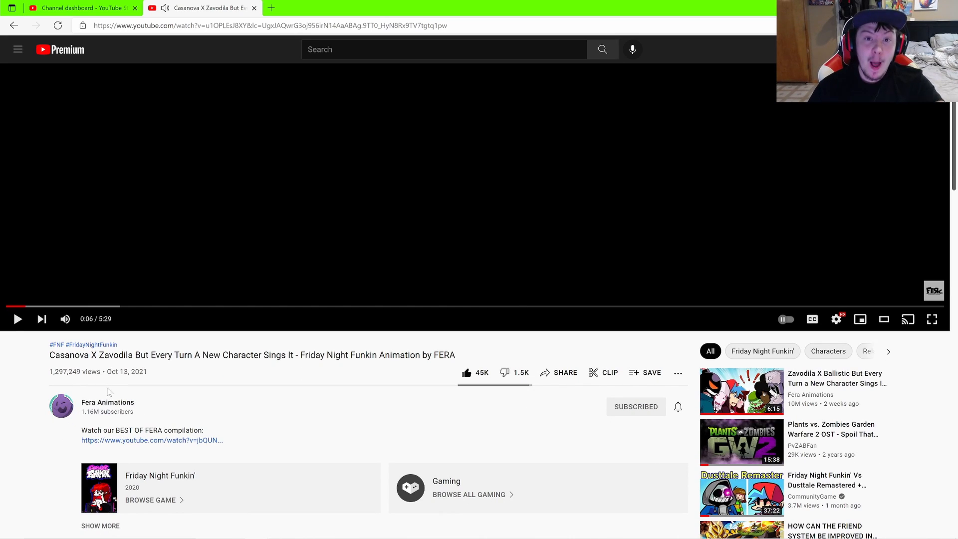
scroll(down, 3)
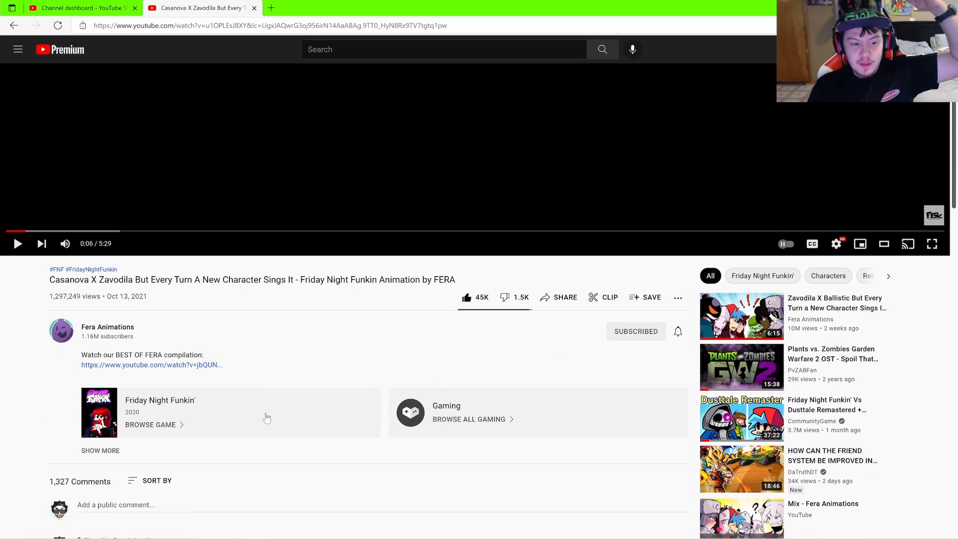
click(75, 8)
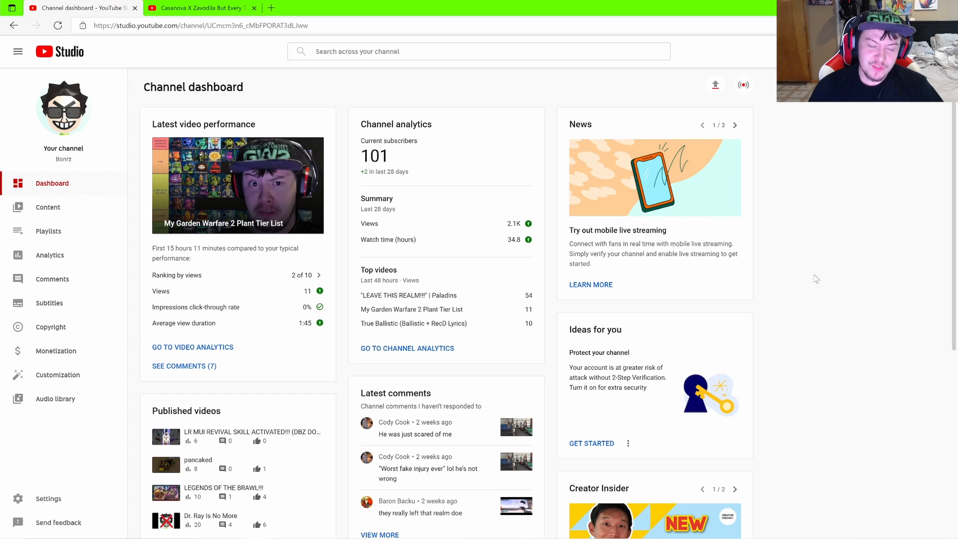
mouse_move(800, 290)
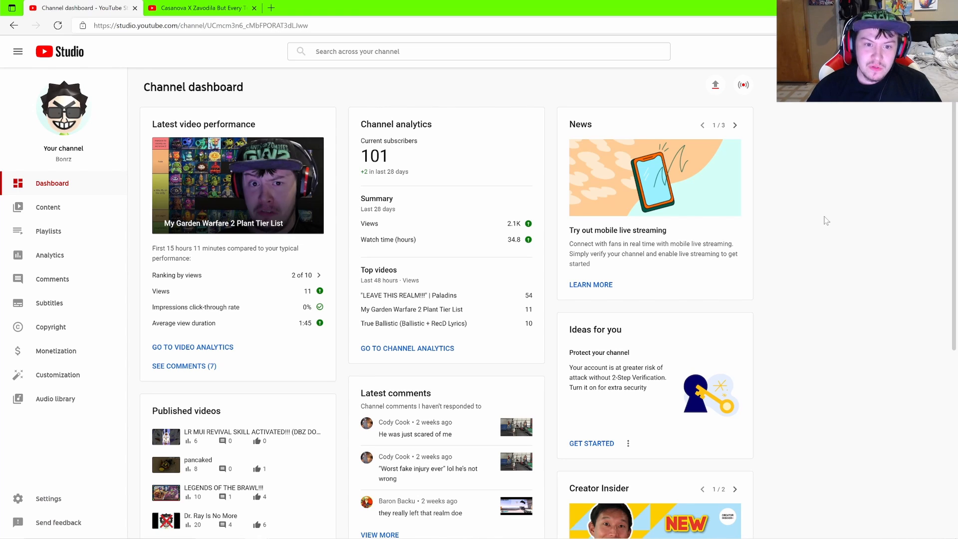
Go to Channel content > Uploads, with the Garden Warfare 2 tier list at the top.
click(48, 208)
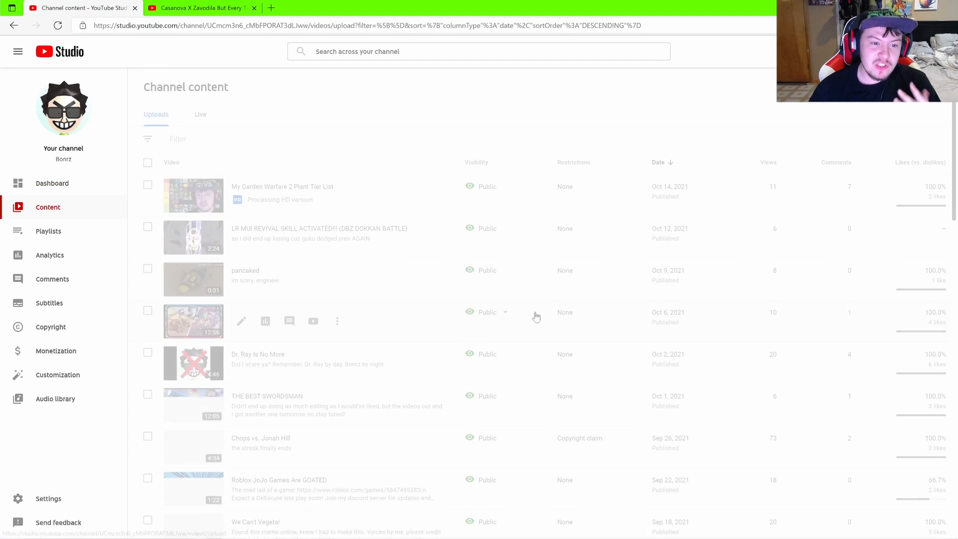
scroll(down, 3)
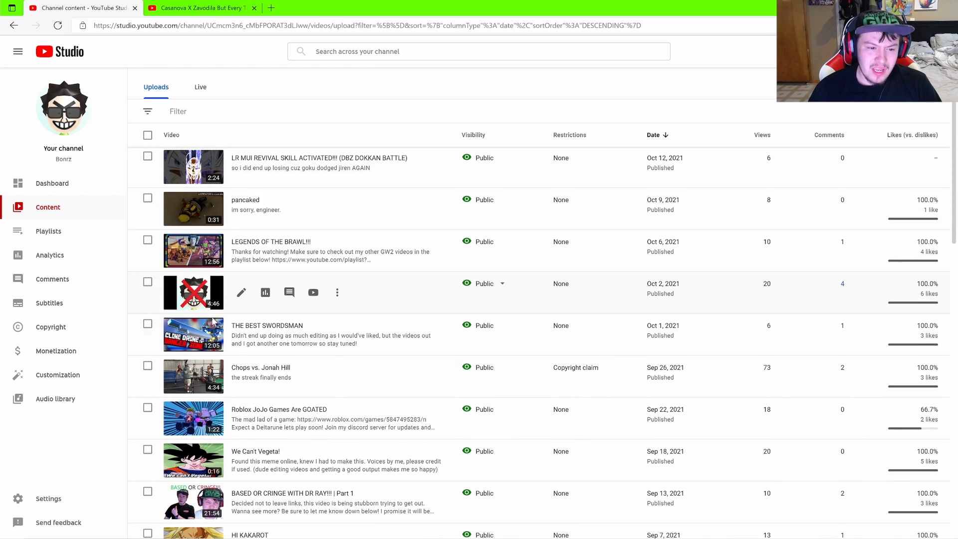
click(502, 367)
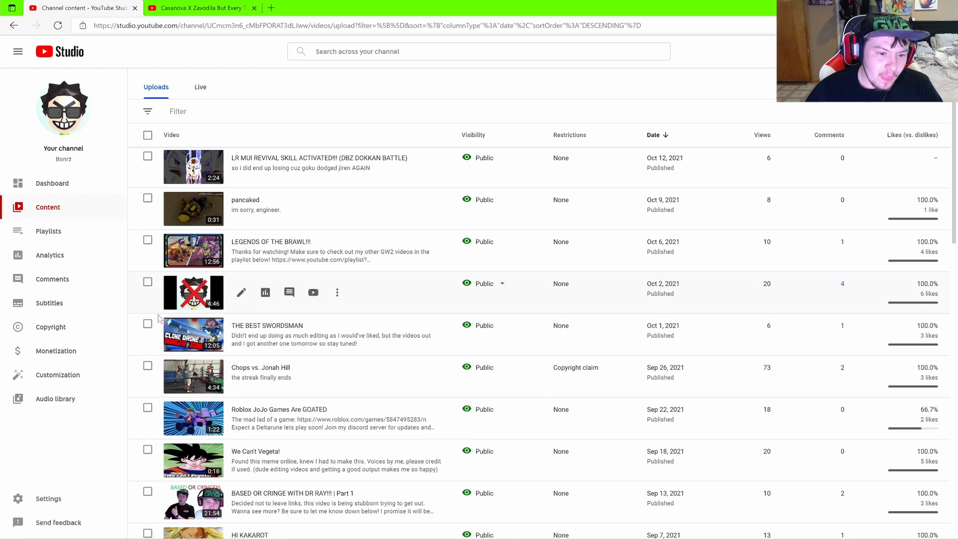
mouse_move(922, 302)
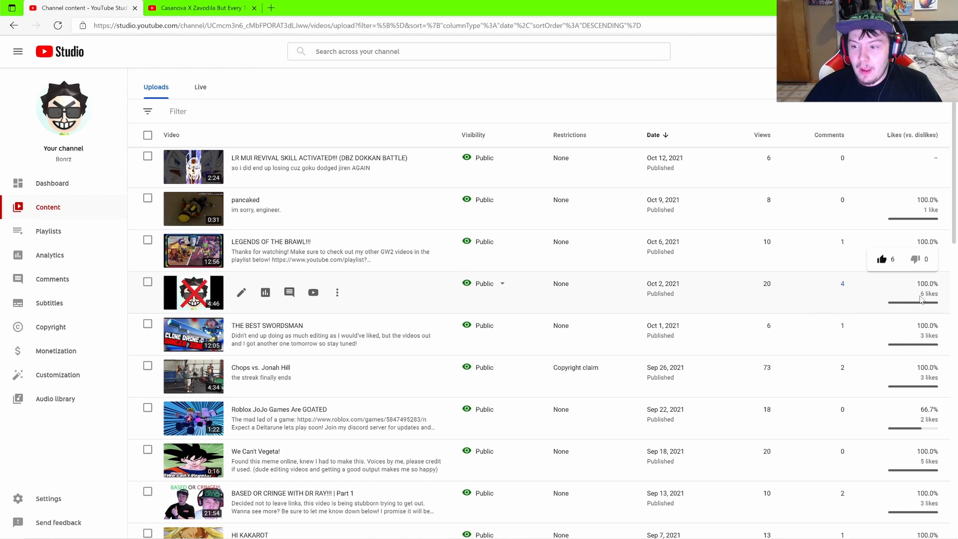
mouse_move(848, 292)
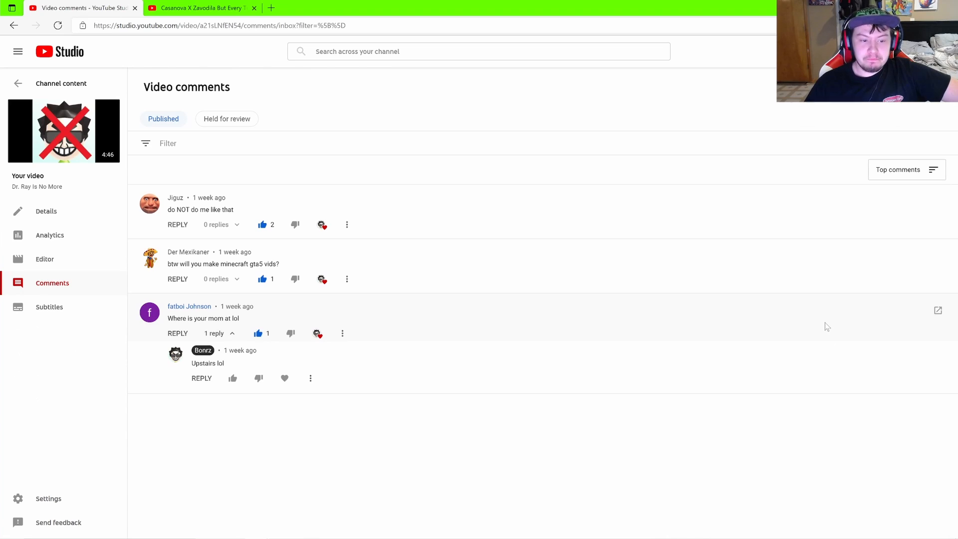
mouse_move(40, 78)
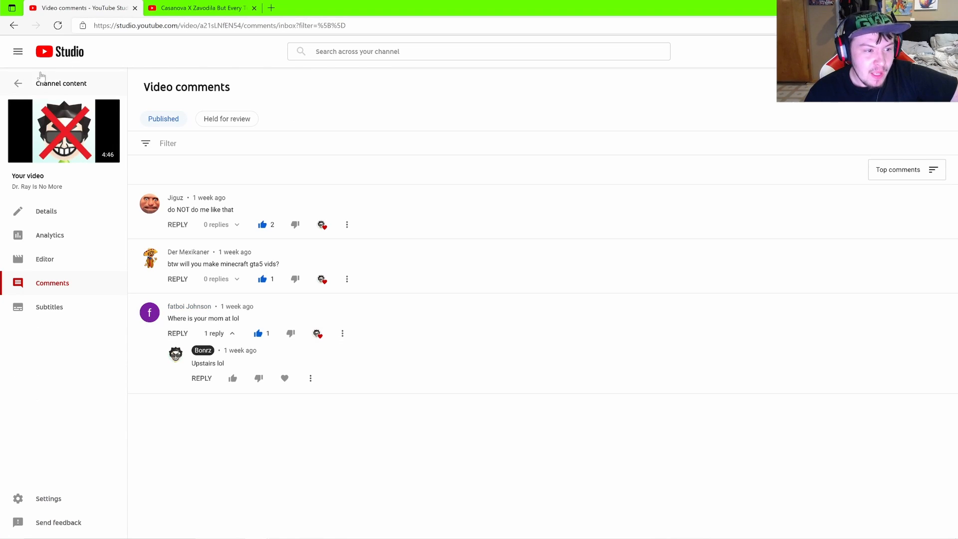
Leave the Dr. Ray Is No More comments page for the channel's uploads list.
click(17, 83)
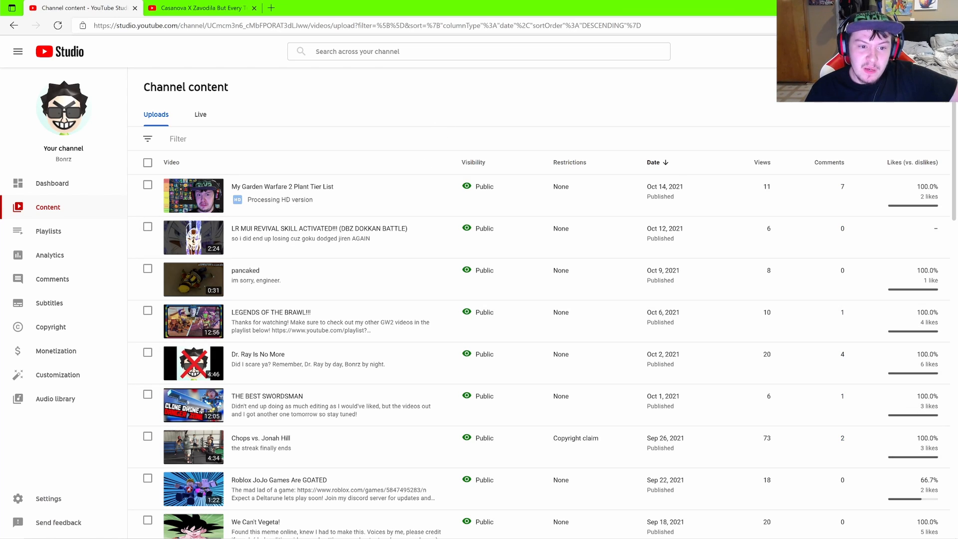
mouse_move(459, 156)
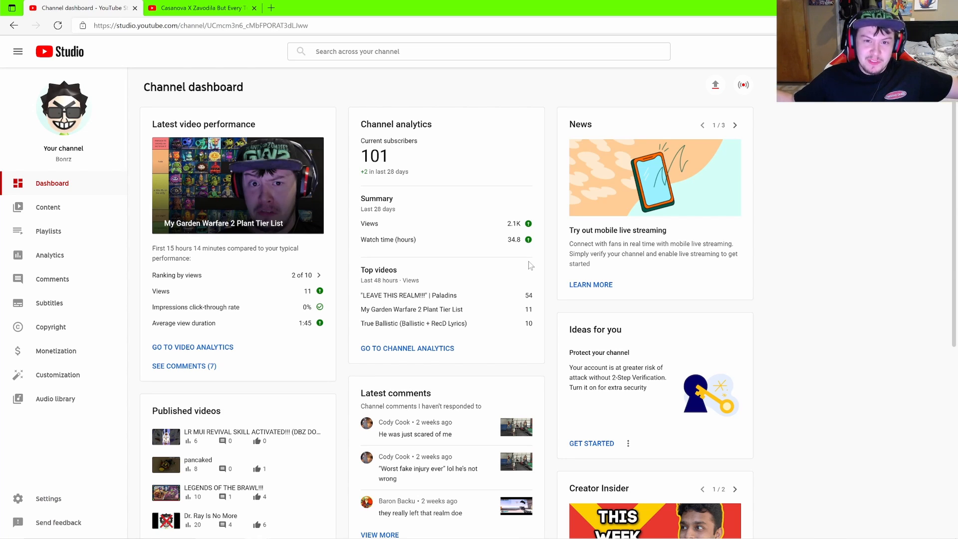
mouse_move(113, 203)
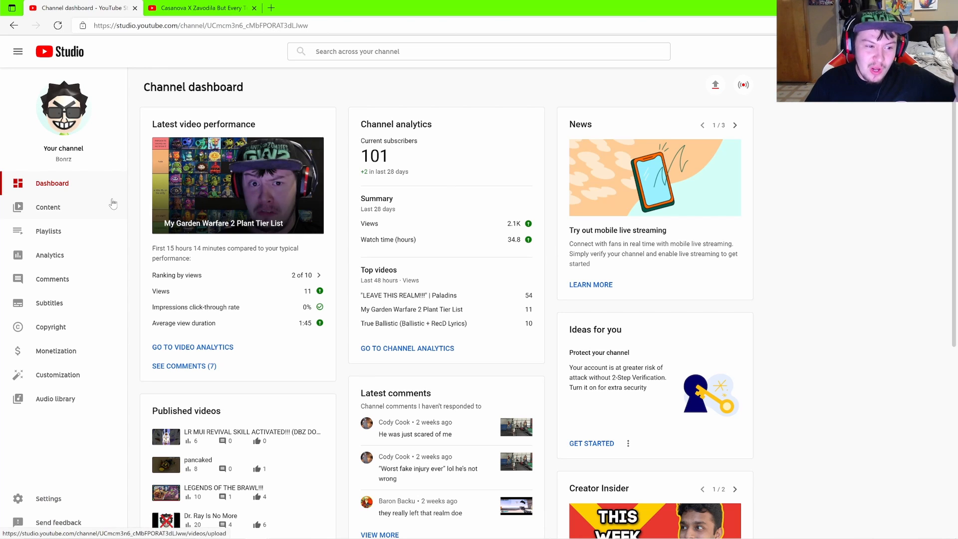
Reopen the Uploads list and scroll down to the July 2021 videos.
click(48, 207)
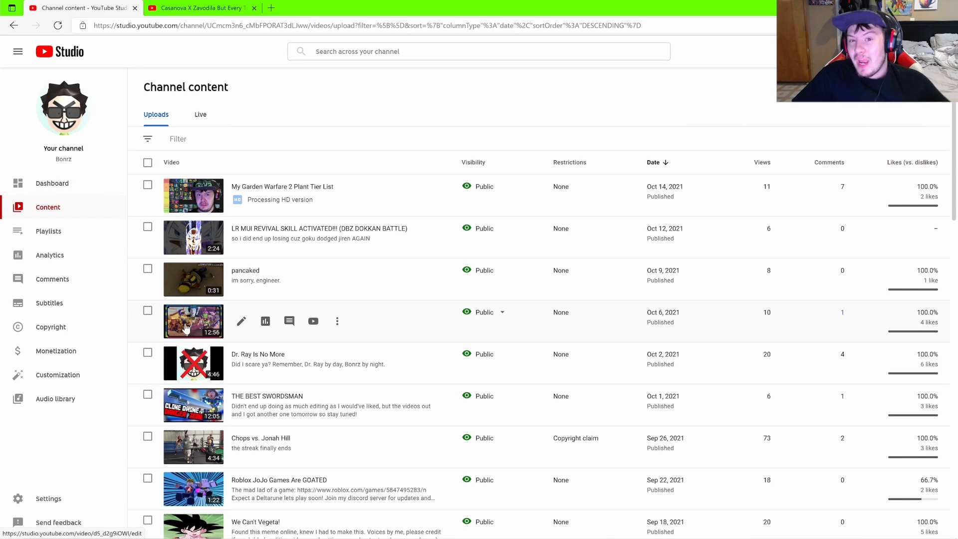
scroll(down, 3)
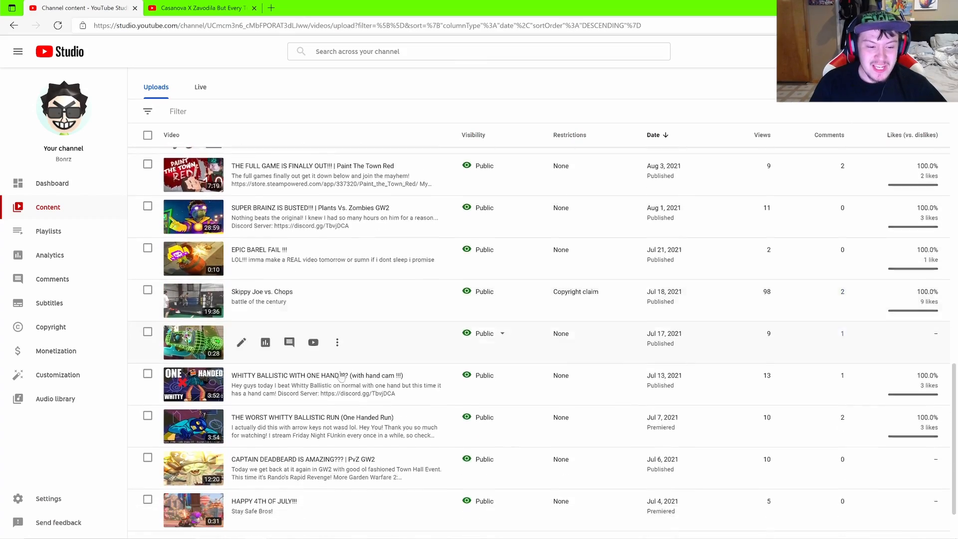
Switch Channel content to the Live tab and scroll through past streams back to 2020.
click(200, 87)
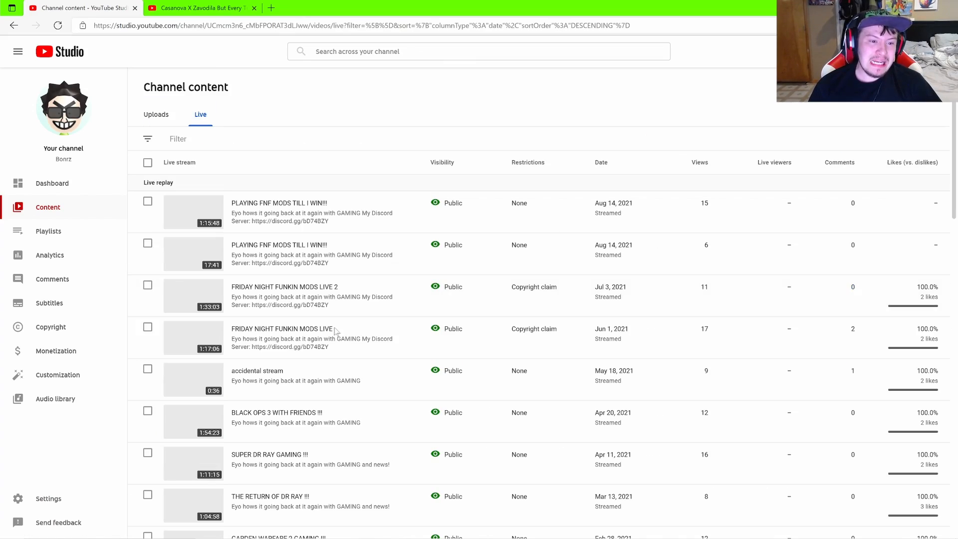
scroll(down, 3)
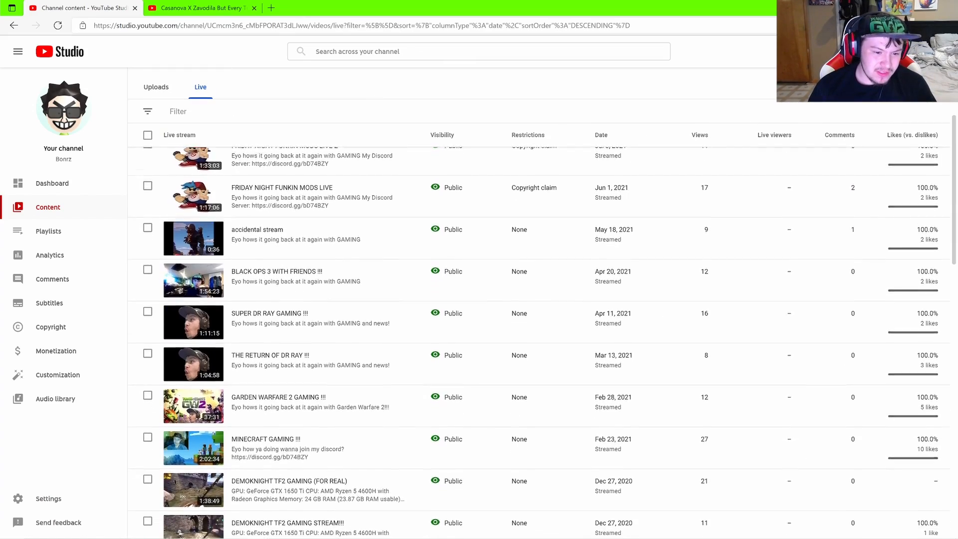
scroll(down, 3)
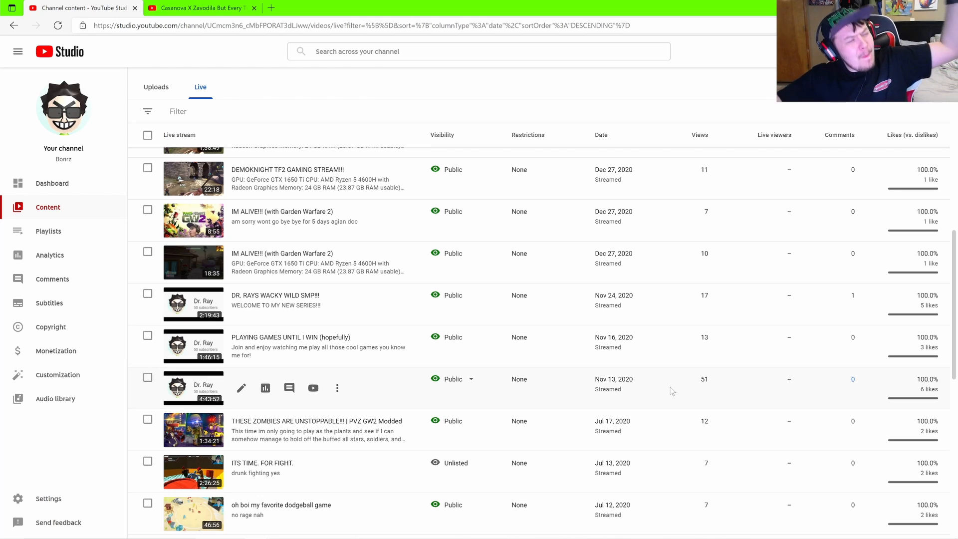
scroll(down, 3)
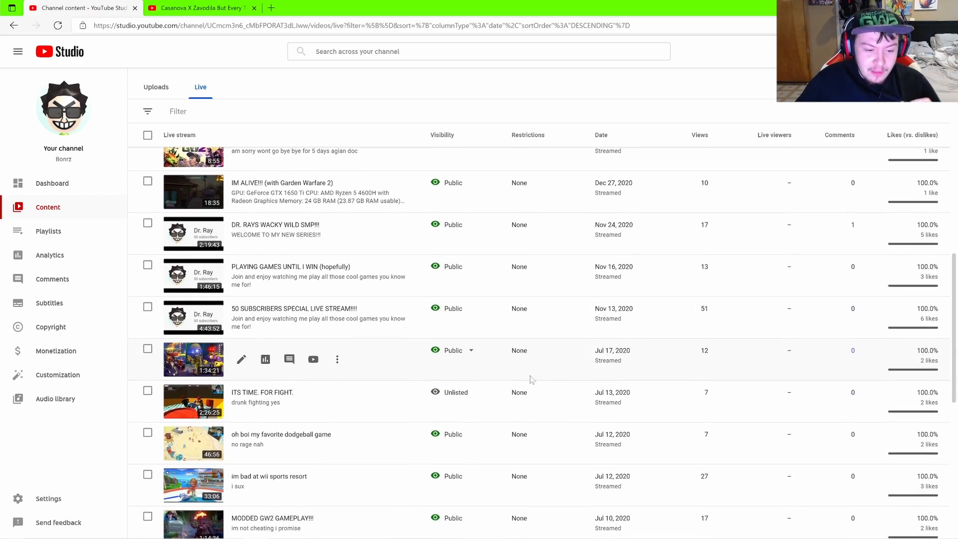
scroll(down, 3)
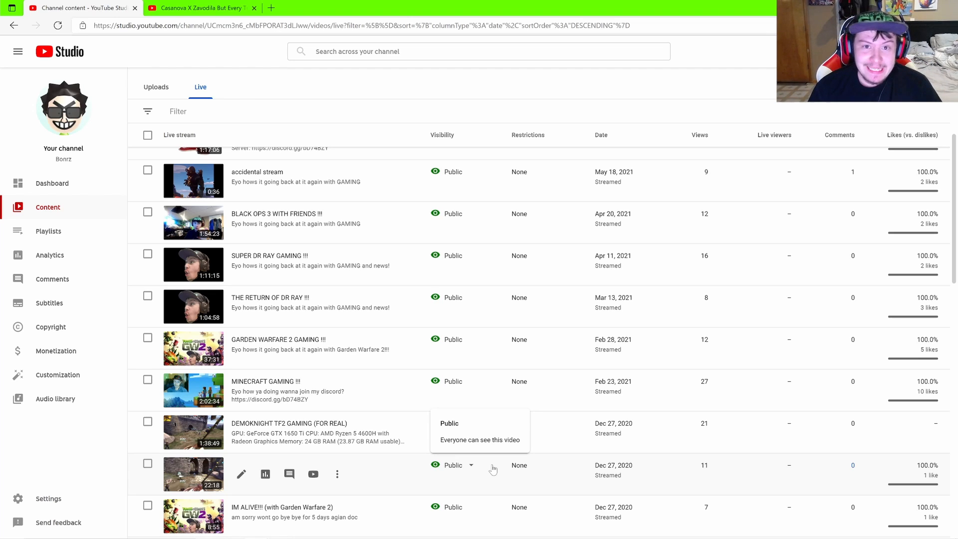
scroll(down, 3)
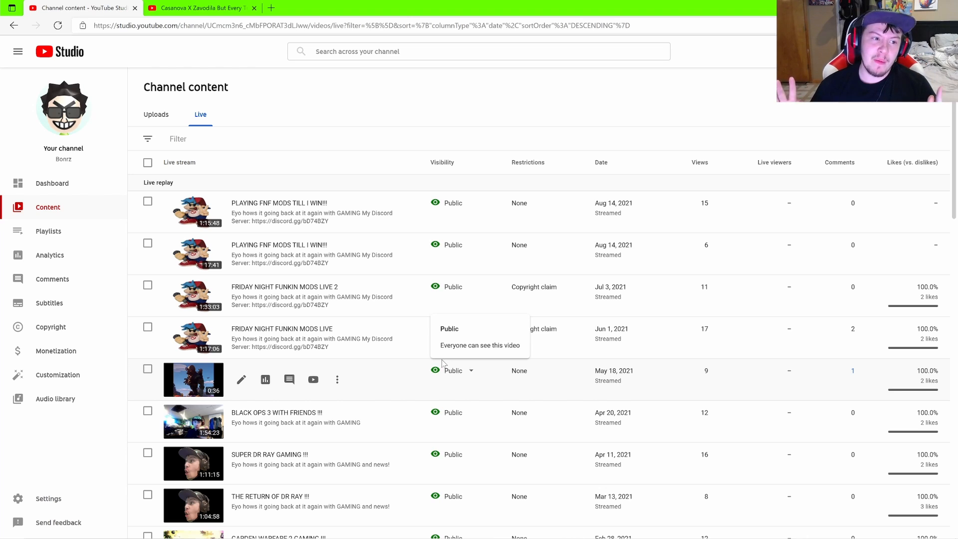
Revisit the Dashboard from the sidebar, then return to the Content uploads page.
click(51, 184)
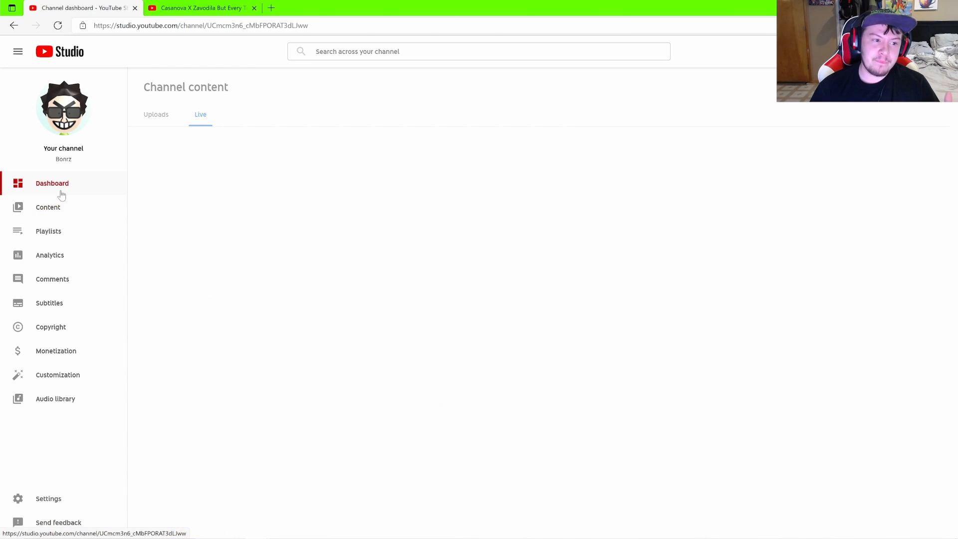
click(51, 184)
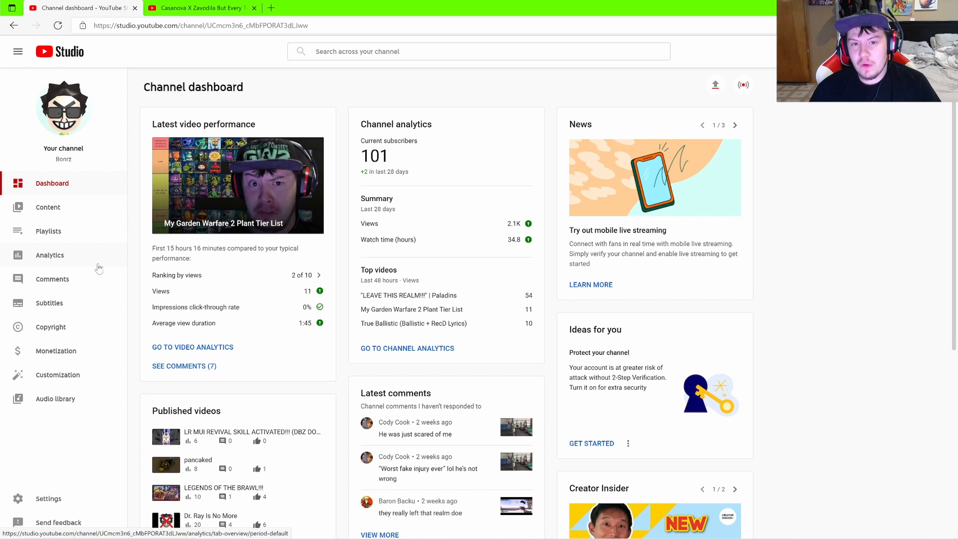
click(48, 208)
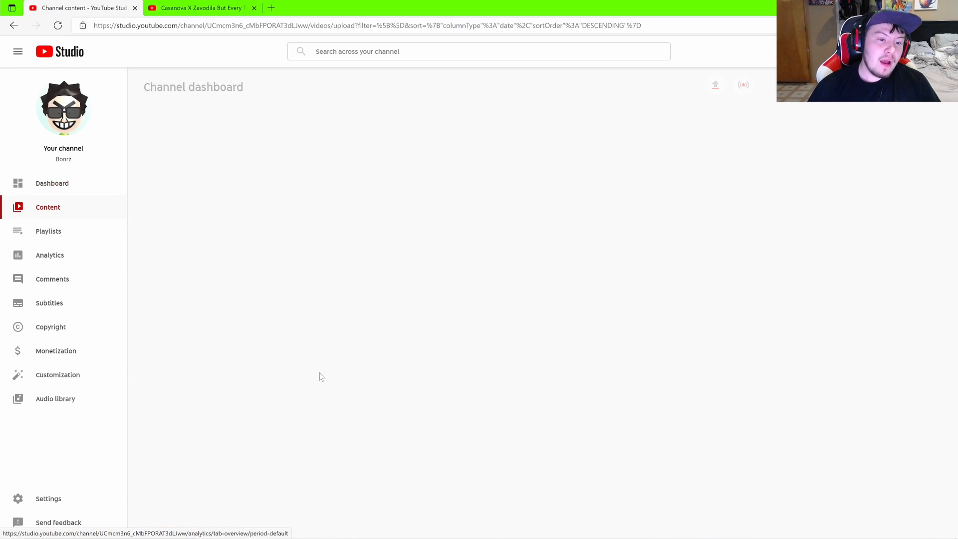